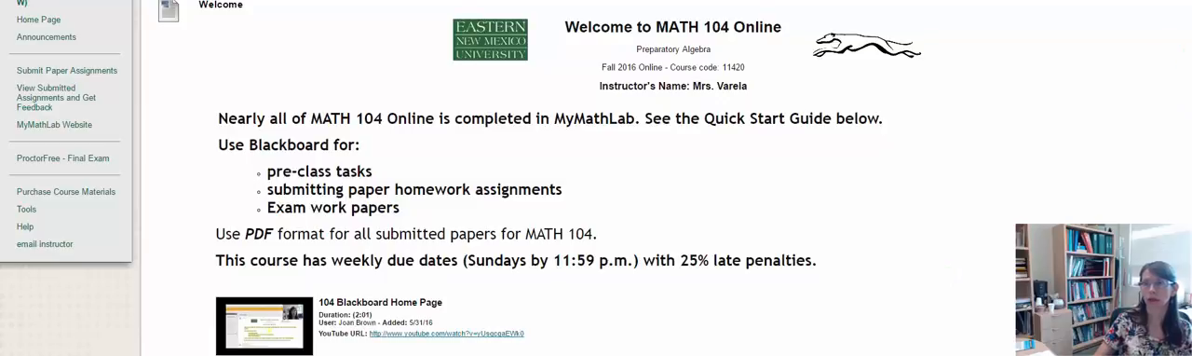
# Step: View the Click Here First! folder's Technology Task 1, Task 2 and proctor options sections
pyautogui.scroll(-3)
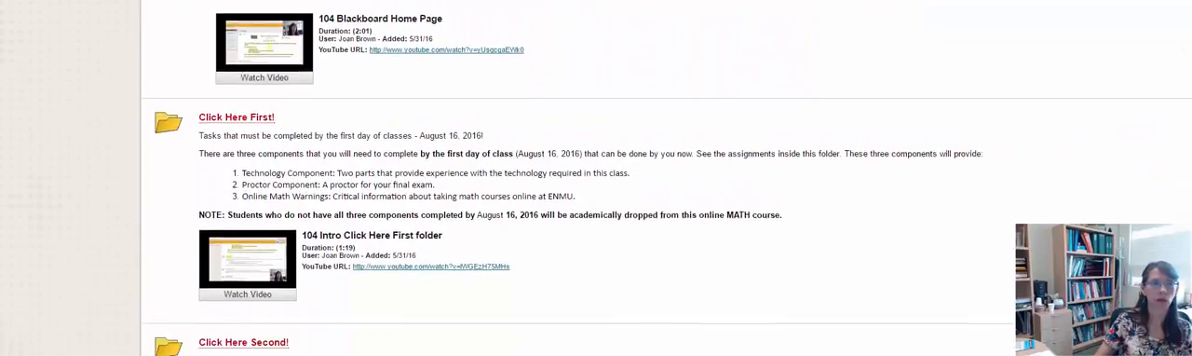
pyautogui.scroll(-3)
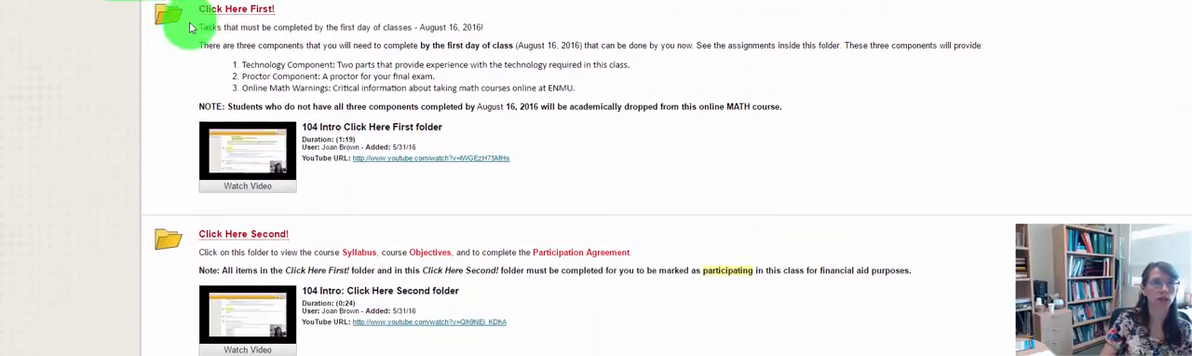
pyautogui.click(234, 7)
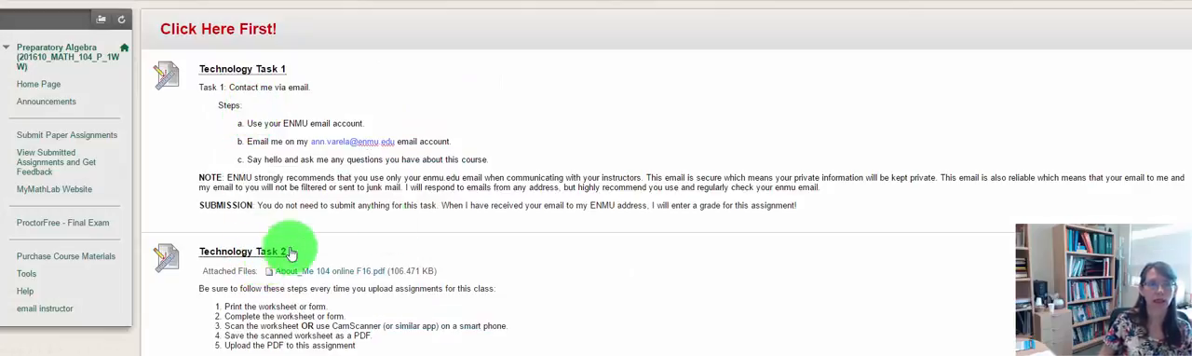
pyautogui.scroll(-3)
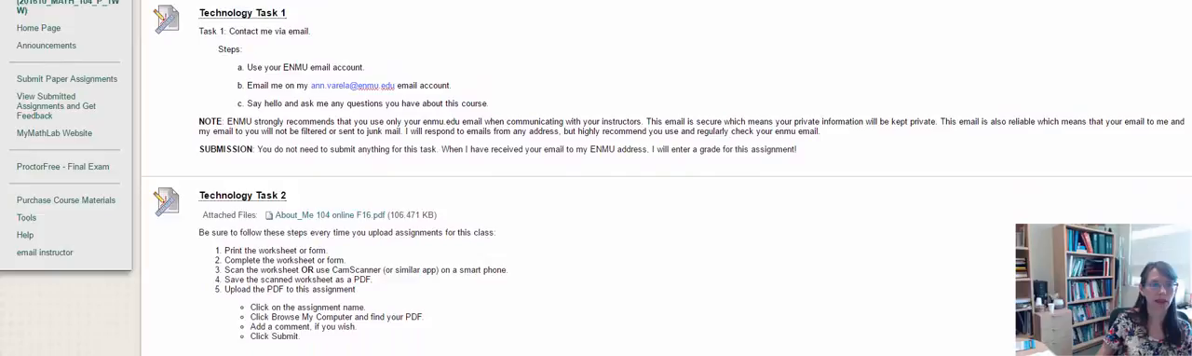
pyautogui.scroll(-3)
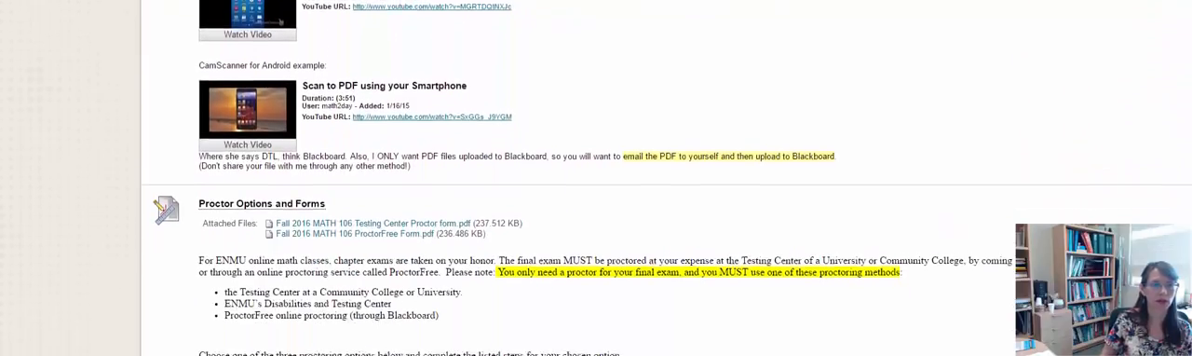
pyautogui.scroll(-3)
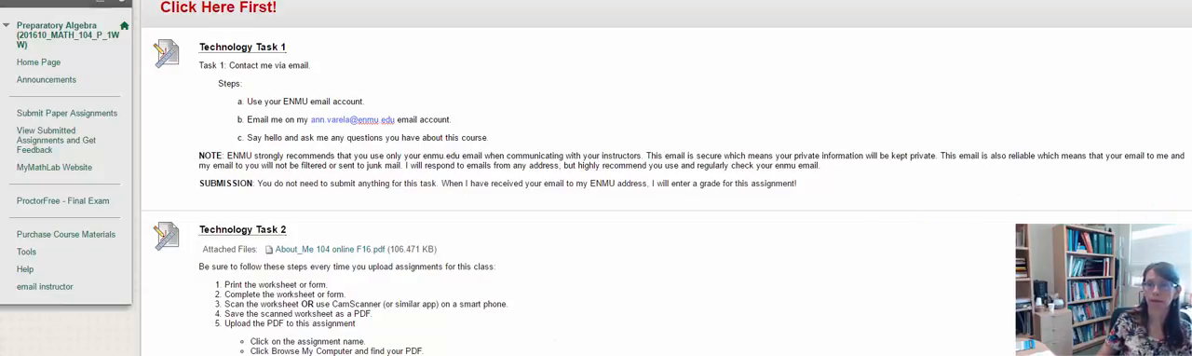
pyautogui.scroll(-3)
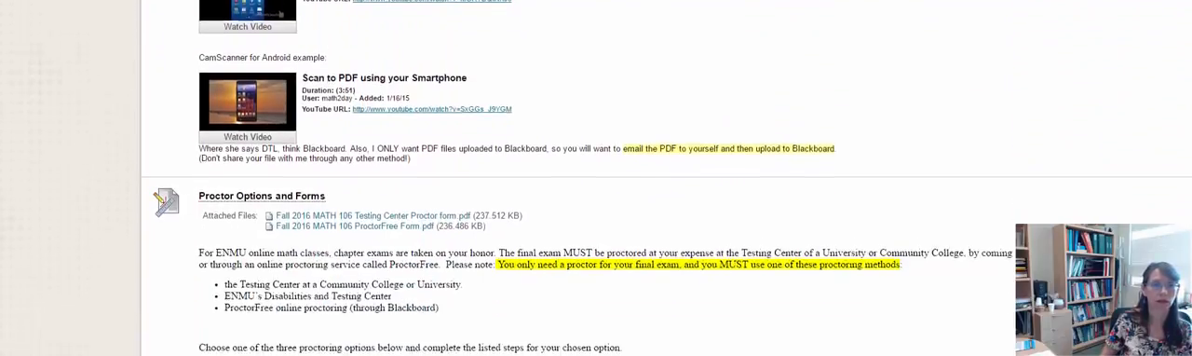
pyautogui.scroll(-3)
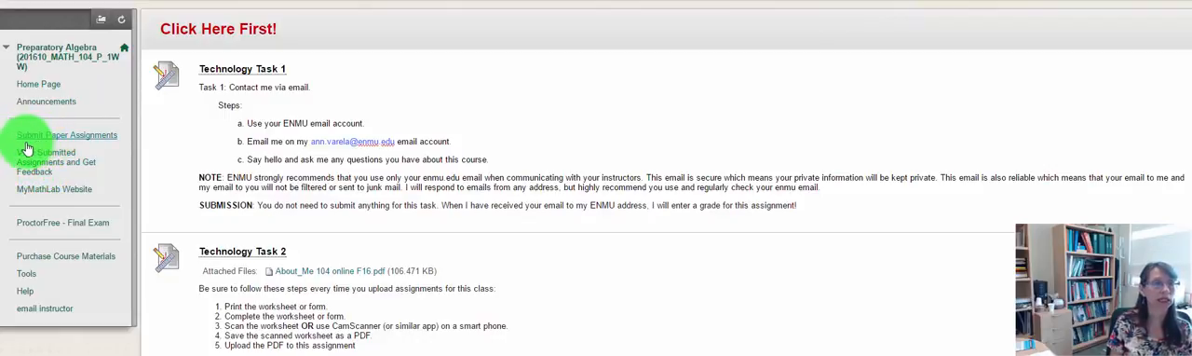
pyautogui.moveTo(62, 141)
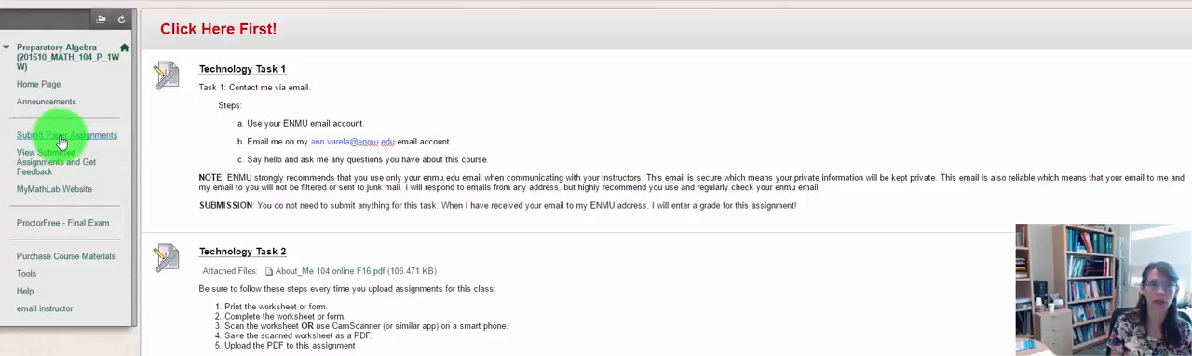
# Step: Review the Submit Paper Assignments unit folders and practice test, then go back to the Home Page
pyautogui.click(67, 134)
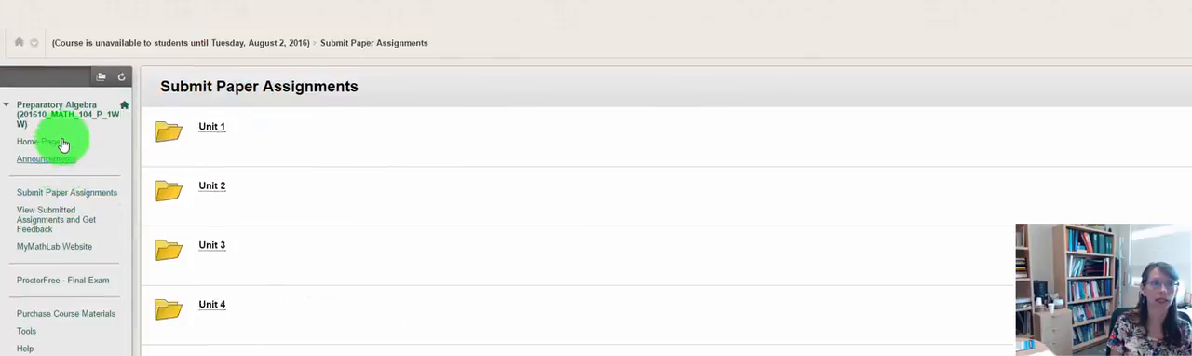
pyautogui.scroll(-3)
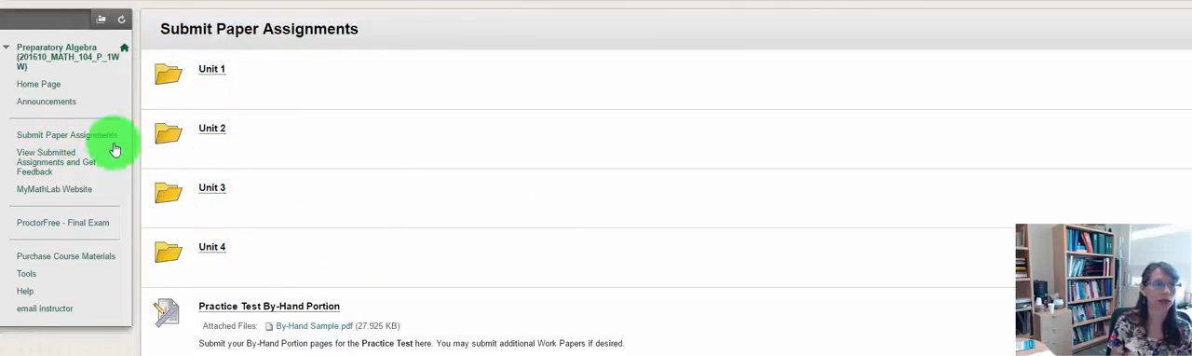
pyautogui.moveTo(45, 84)
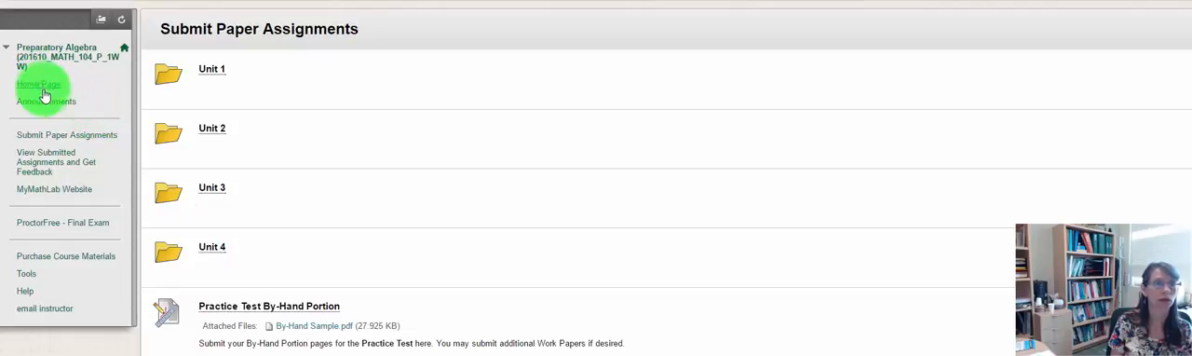
pyautogui.click(37, 84)
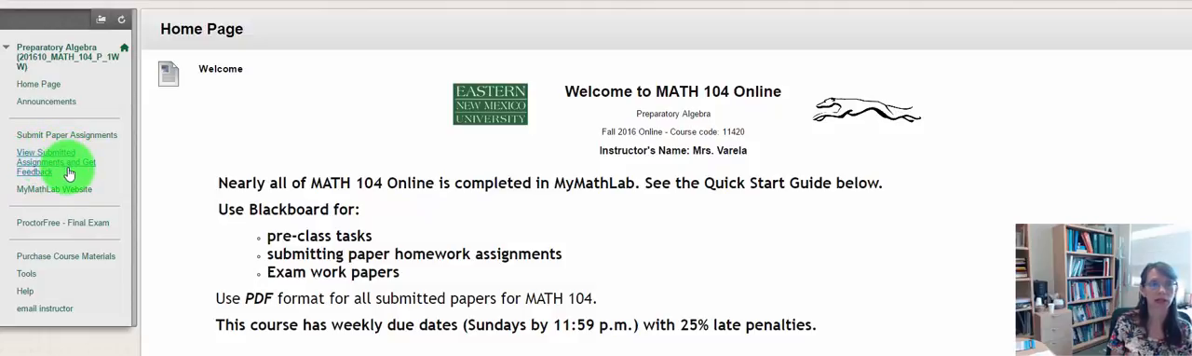
pyautogui.click(56, 160)
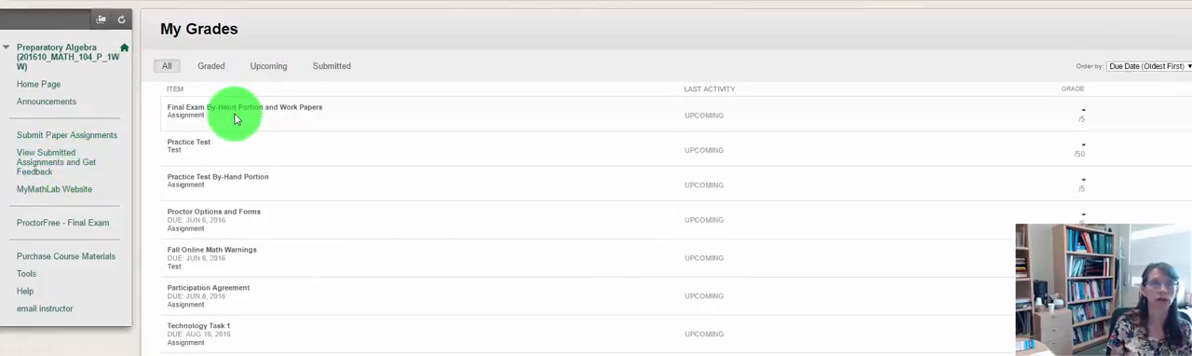
pyautogui.moveTo(401, 110)
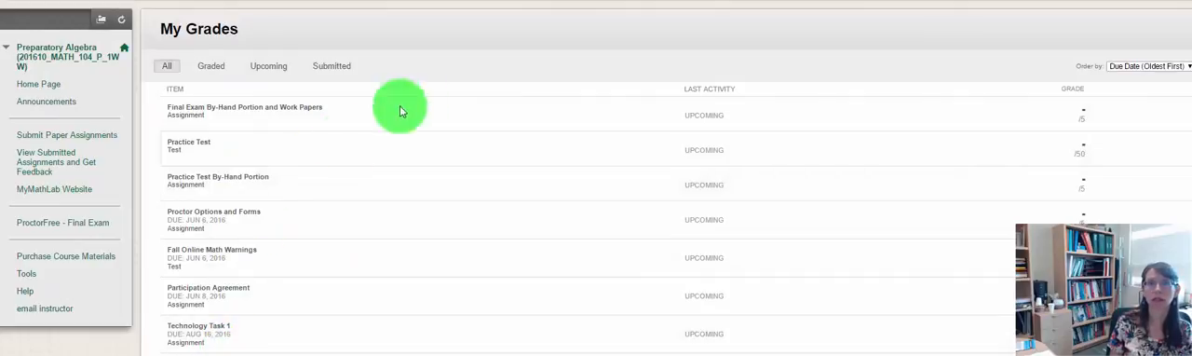
pyautogui.moveTo(698, 157)
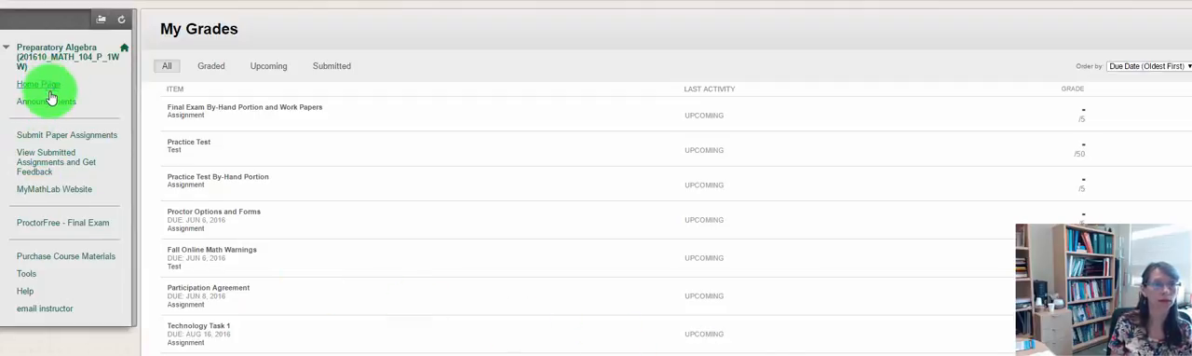
pyautogui.click(39, 84)
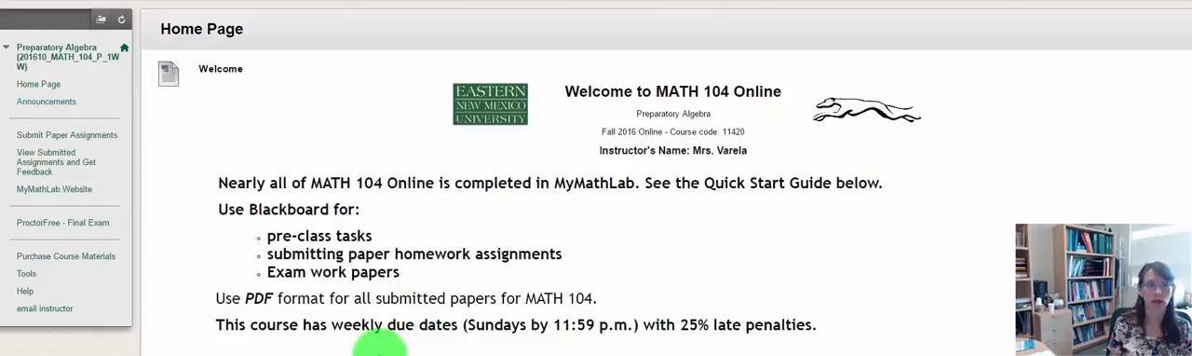